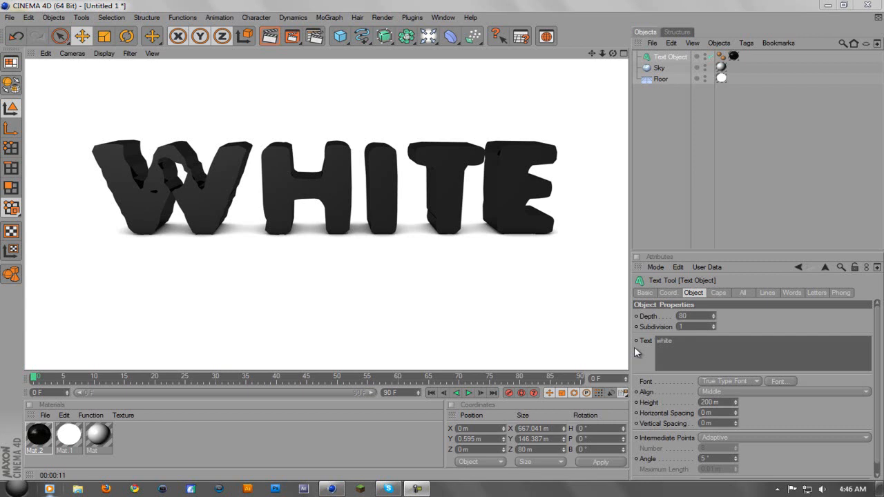
mouse_move(619, 248)
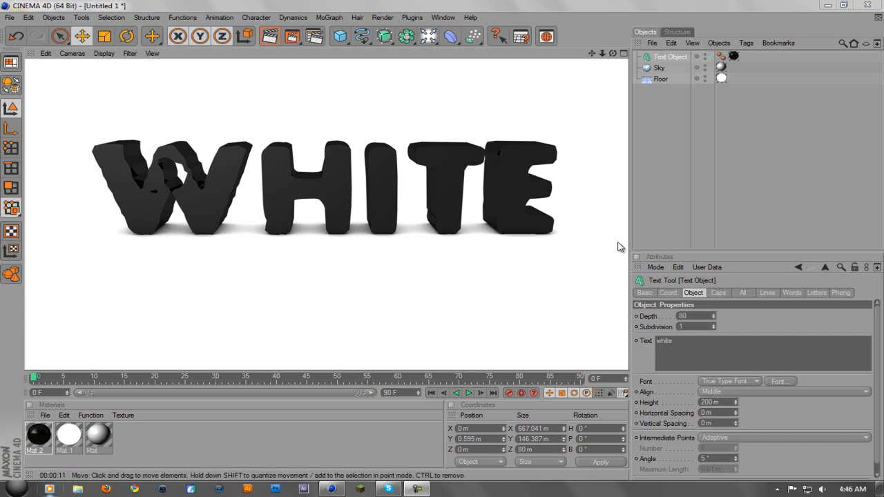
mouse_move(306, 92)
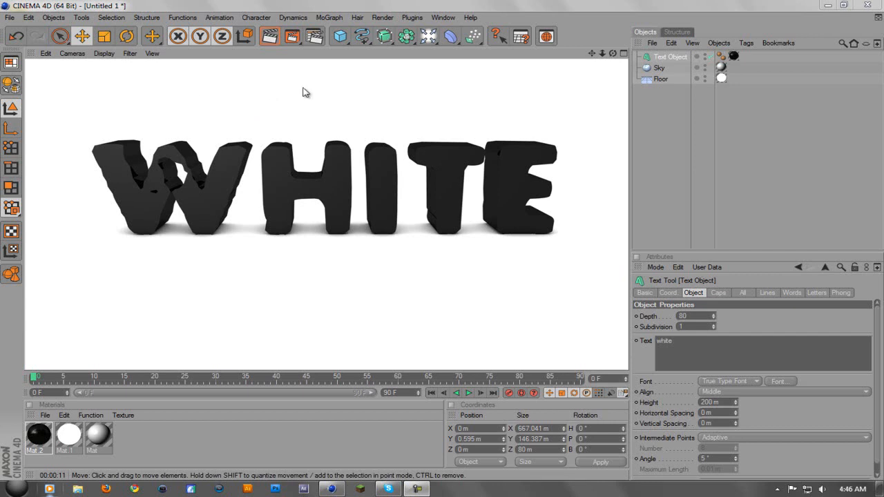
mouse_move(218, 208)
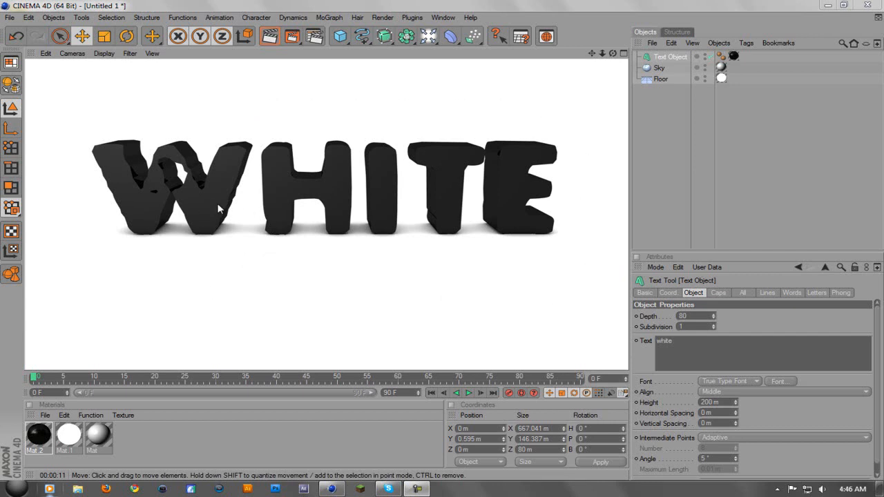
mouse_move(541, 235)
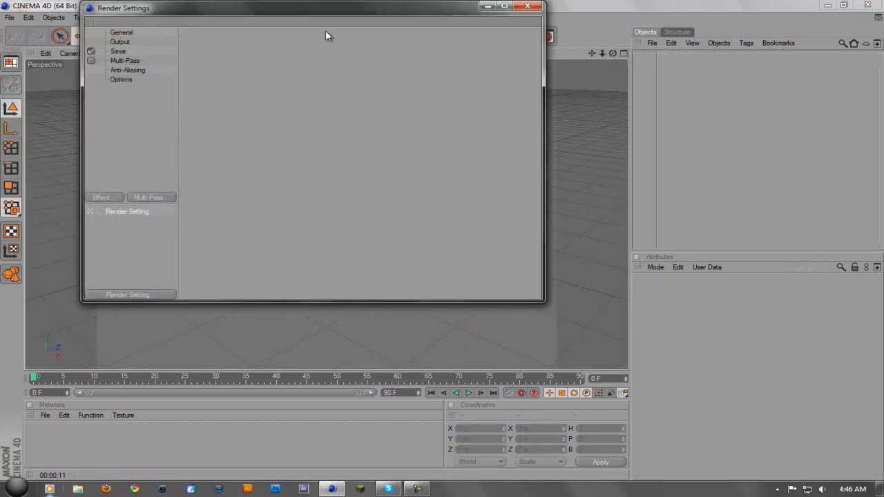
Step: Choose the Film/Video HDV/HDTV 720 29.97 output preset (1280 × 720)
left_click(119, 41)
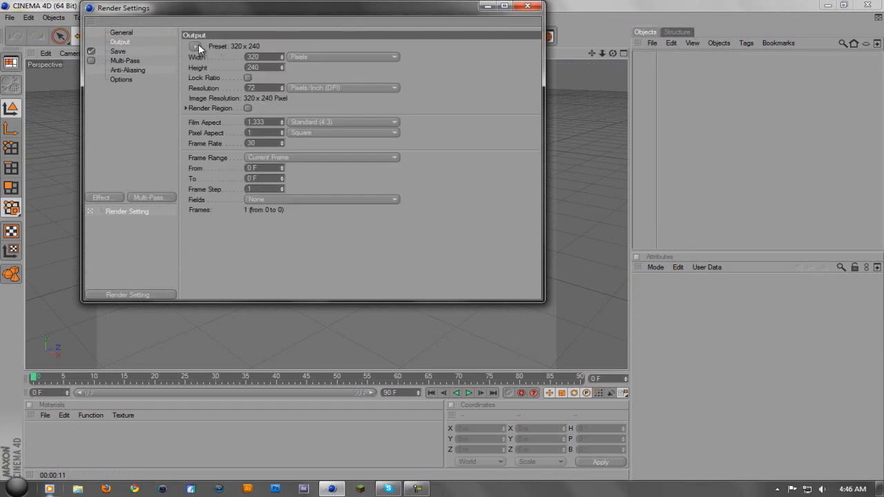
left_click(195, 46)
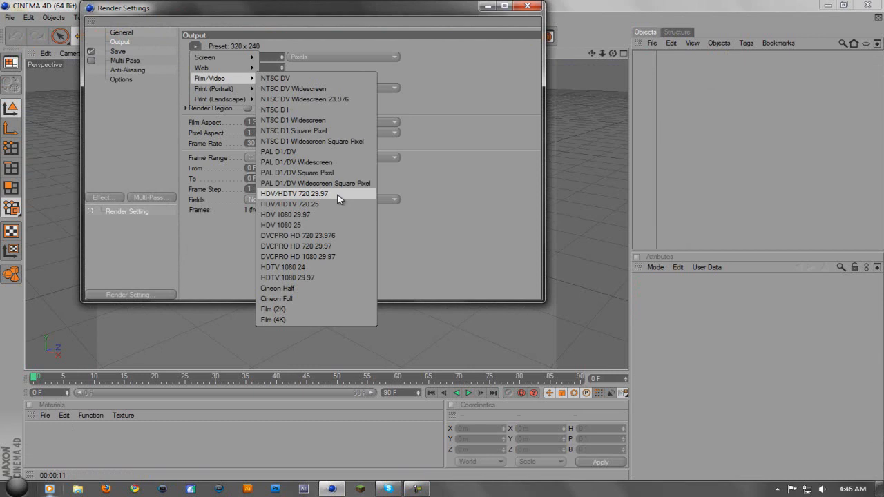
left_click(294, 194)
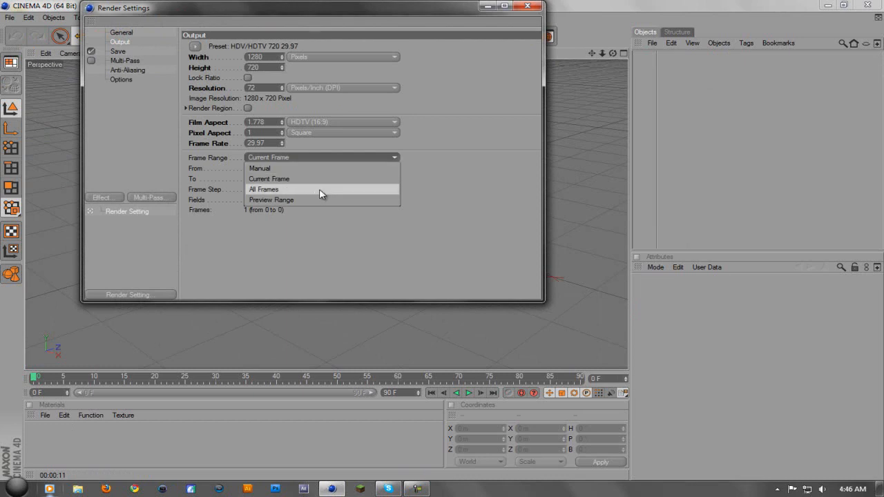
Step: Set Frame Range to All Frames and the save format to QuickTime Movie
left_click(117, 51)
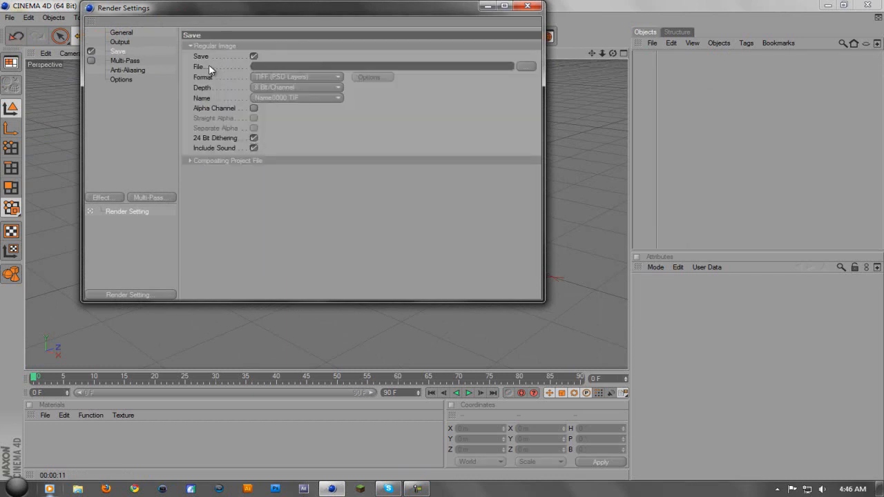
left_click(297, 77)
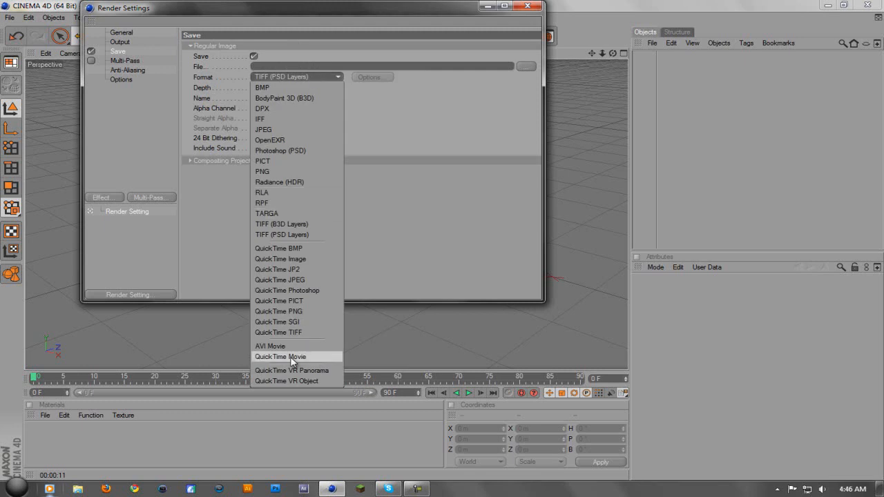
left_click(280, 356)
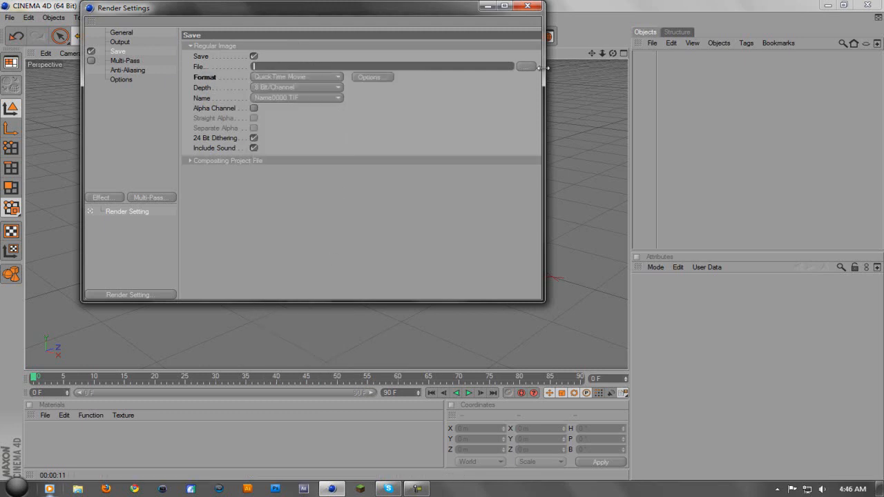
left_click(526, 66)
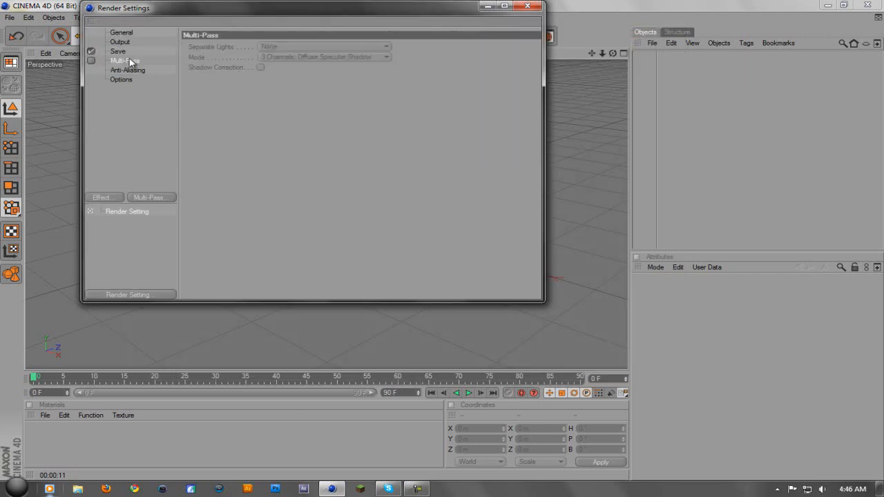
Step: Set anti-aliasing to Best with the Animation filter and close Render Settings
left_click(127, 70)
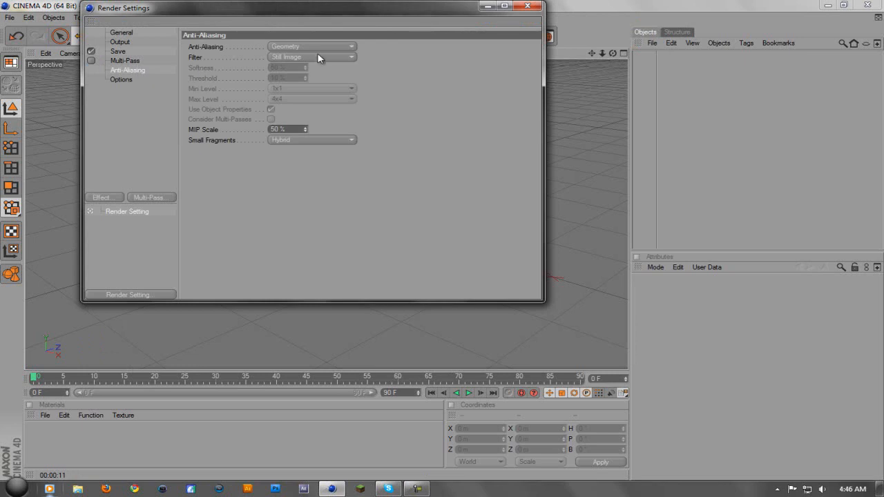
left_click(311, 46)
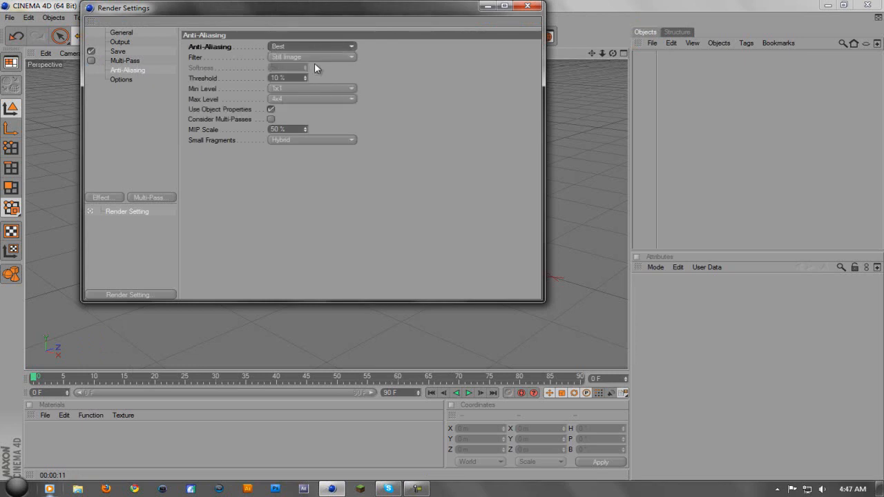
left_click(311, 57)
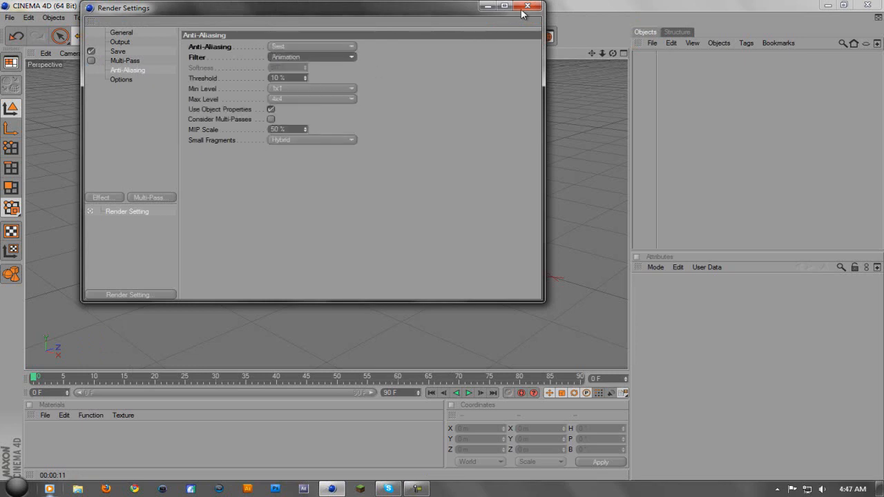
left_click(528, 6)
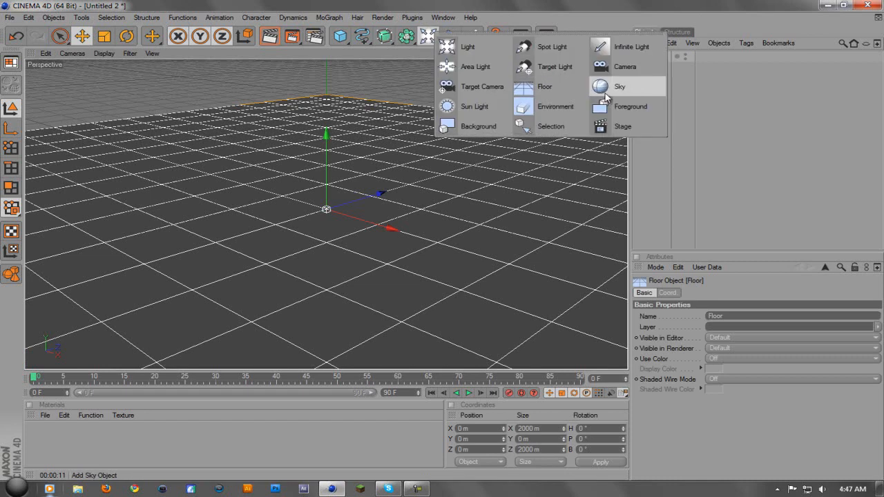
Step: Add a Sky object beside the Floor so the viewport shows a horizon
left_click(619, 86)
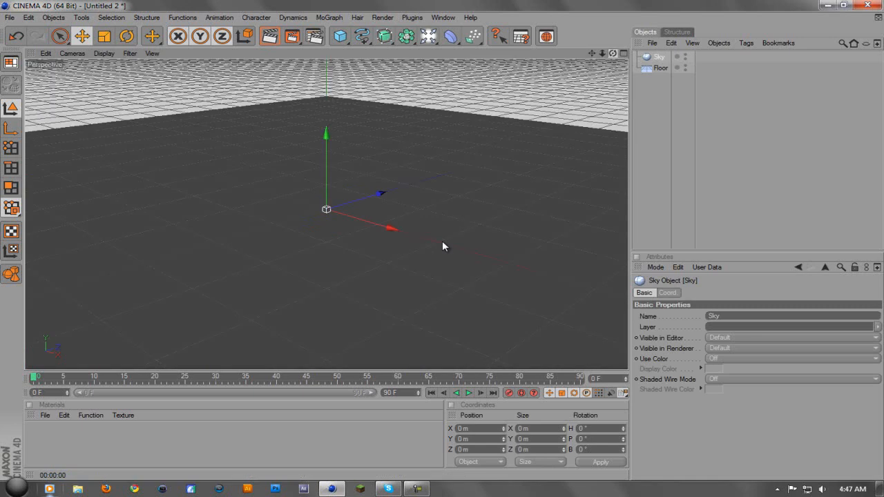
left_click(270, 36)
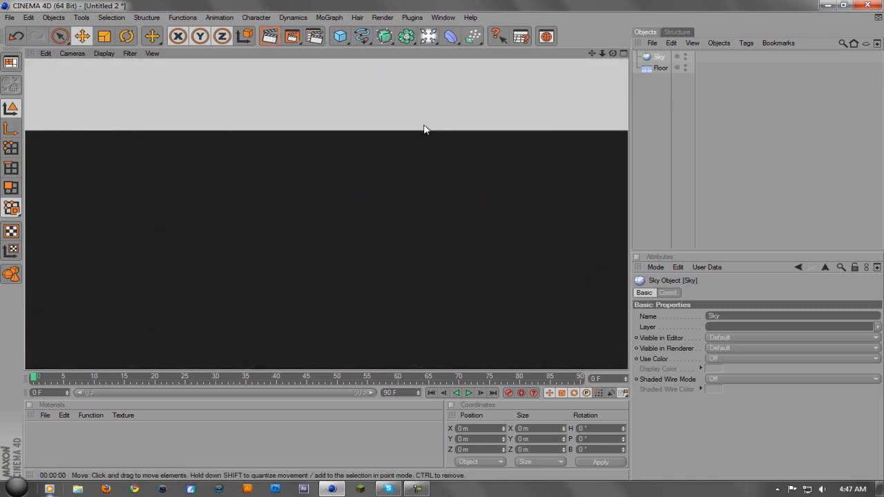
mouse_move(396, 236)
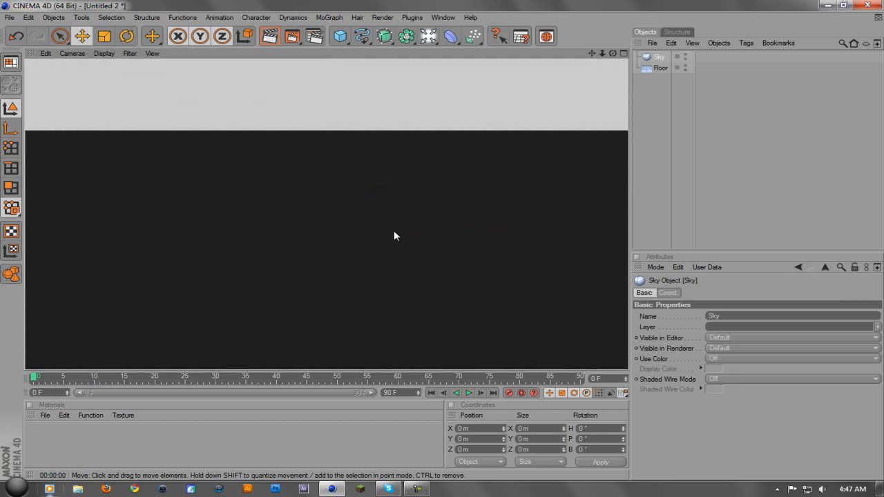
mouse_move(360, 226)
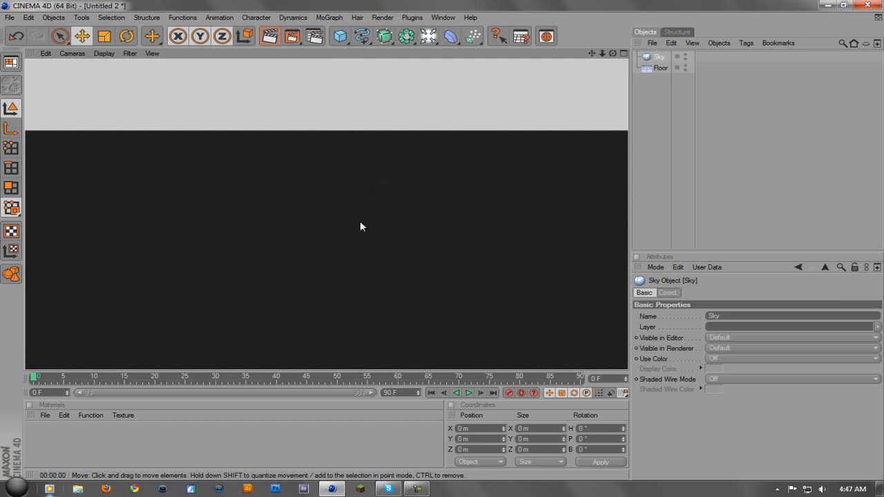
mouse_move(280, 382)
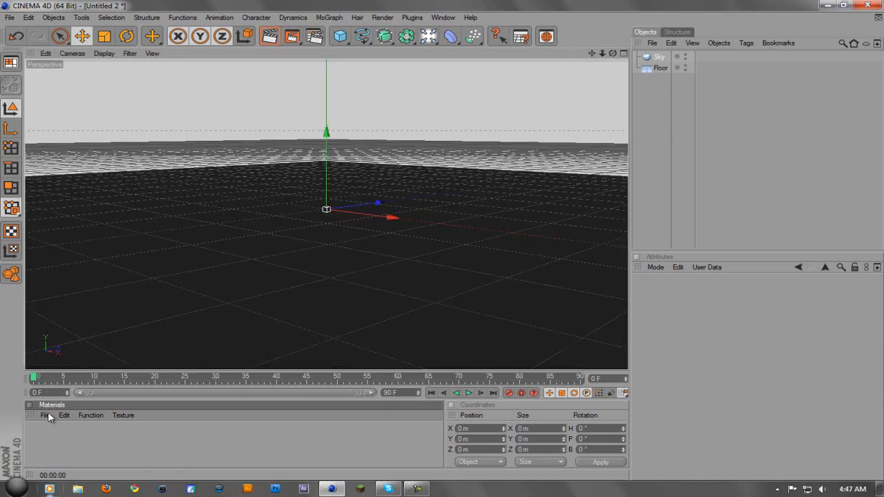
Step: Create material Mat and set its colour to pure white (255, 255, 255)
left_click(90, 415)
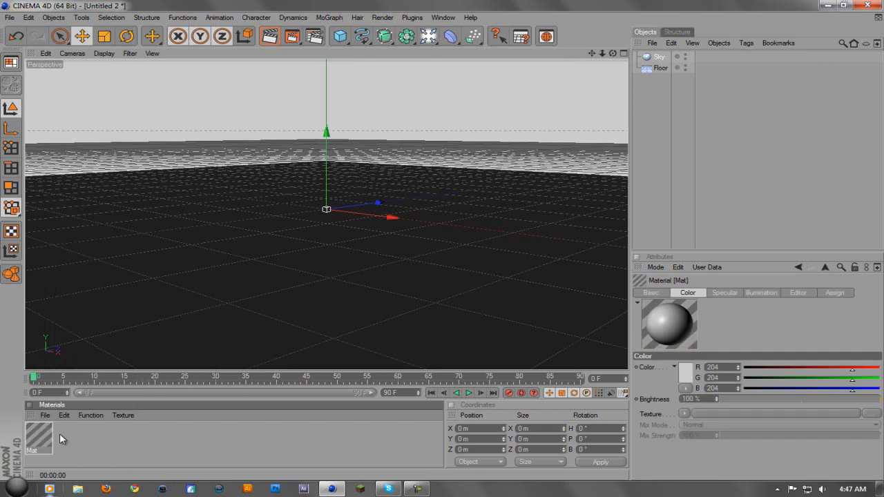
double_click(38, 438)
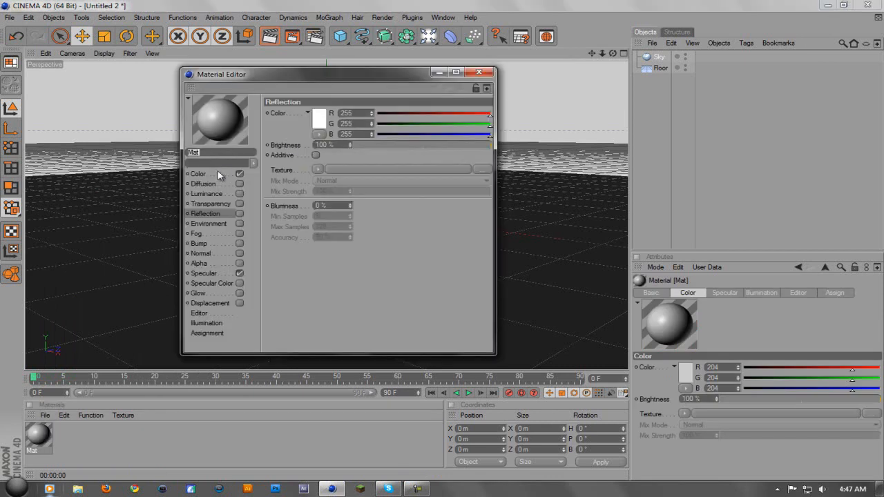
left_click(198, 173)
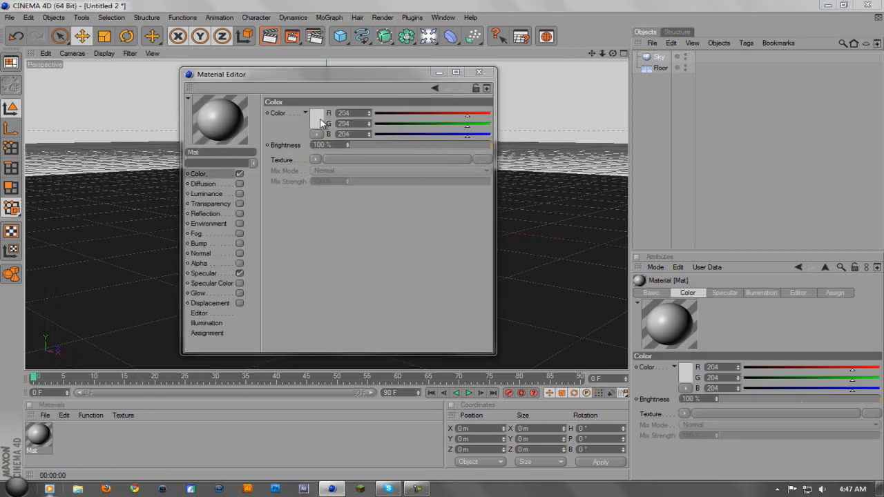
left_click(317, 112)
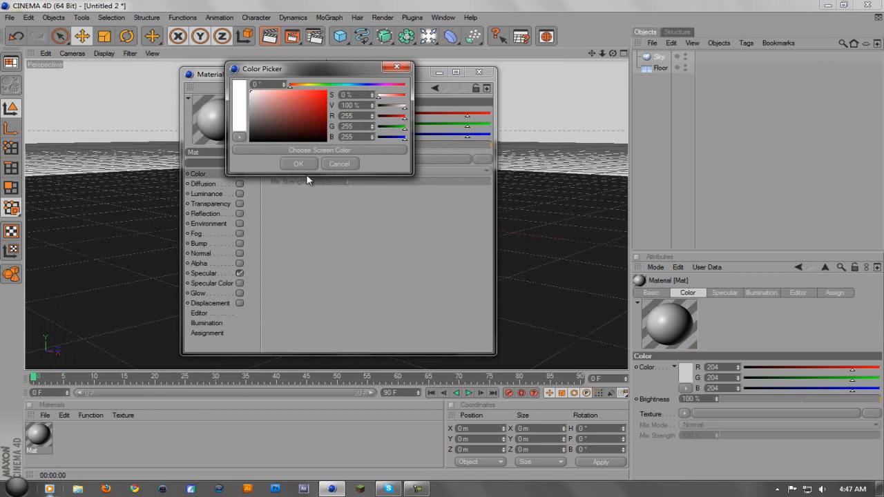
left_click(297, 163)
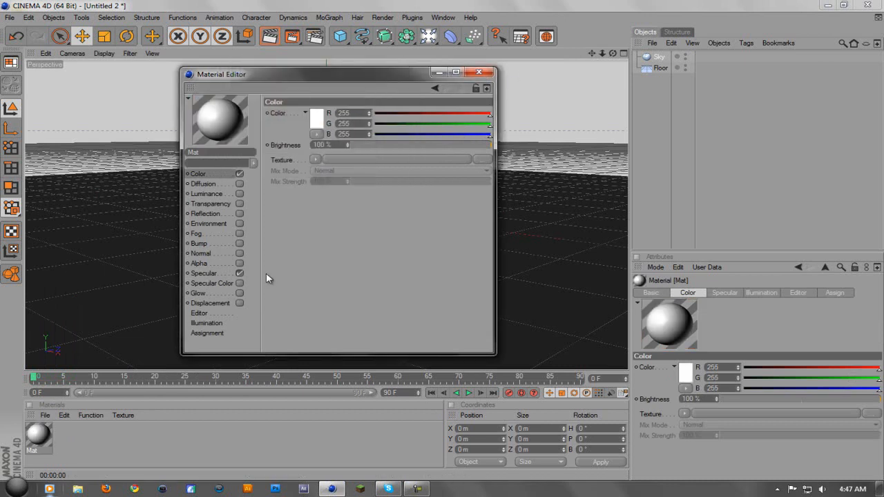
left_click(204, 273)
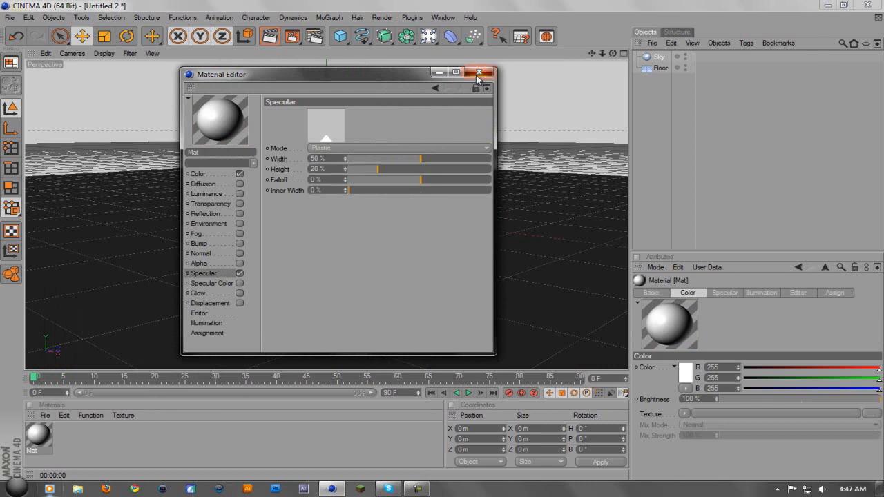
Step: Close the Material Editor so Mat can be applied to the Sky and Floor
left_click(479, 73)
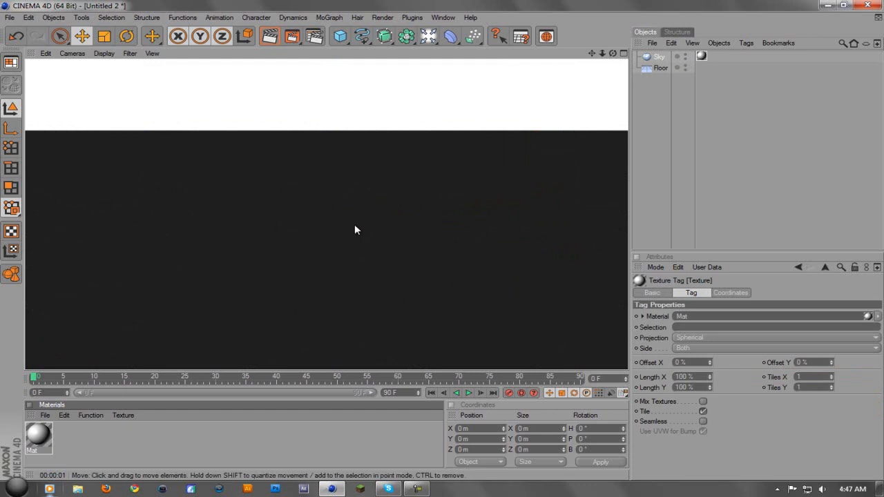
mouse_move(594, 122)
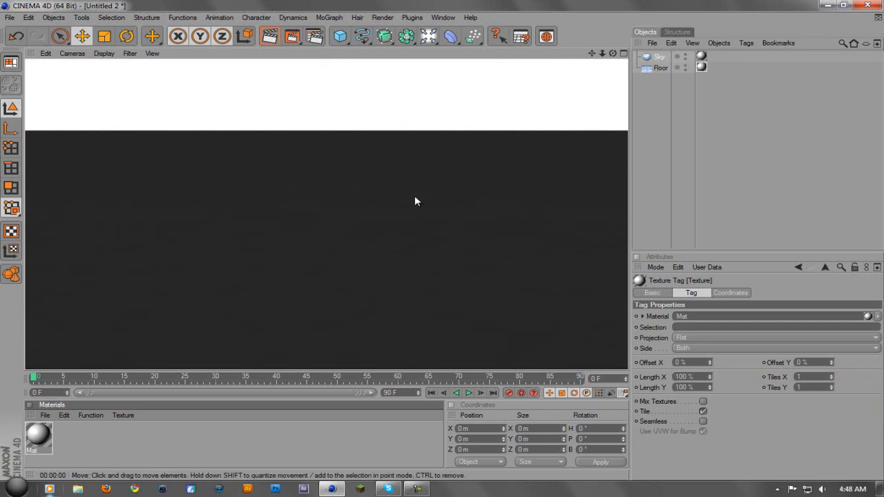
Step: Create a second material Mat.1 with luminance enabled, first picking red
left_click(701, 67)
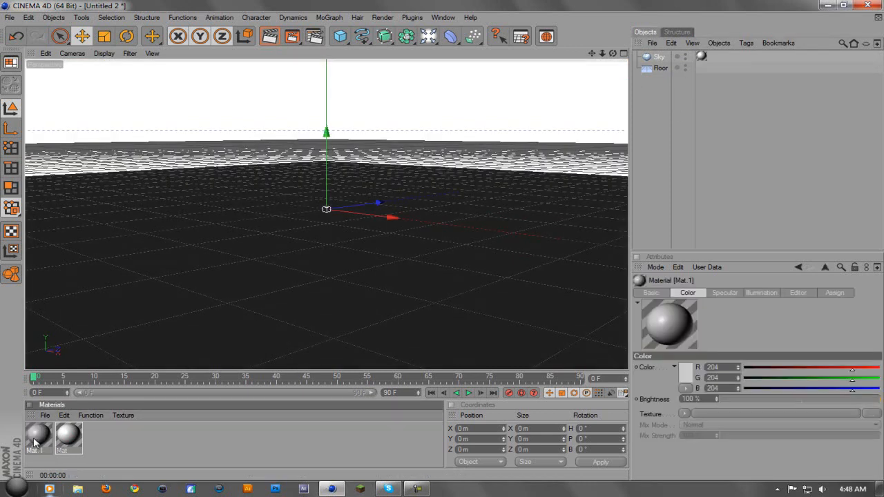
double_click(38, 435)
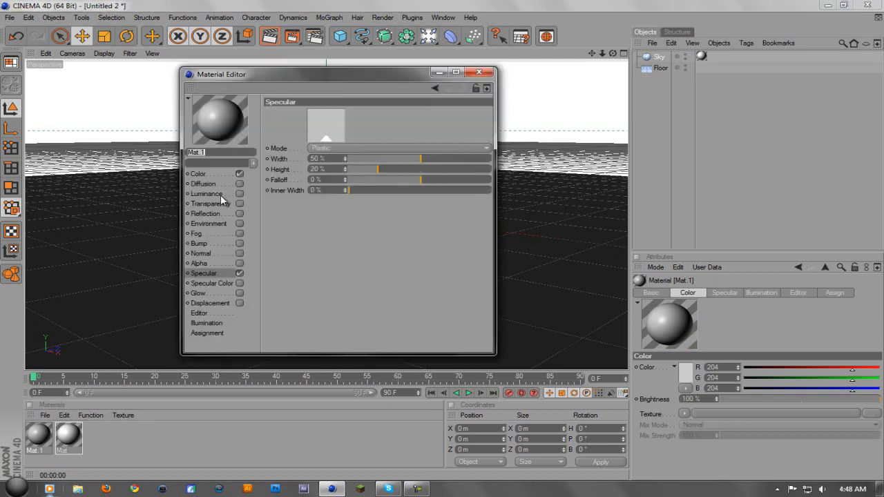
left_click(207, 194)
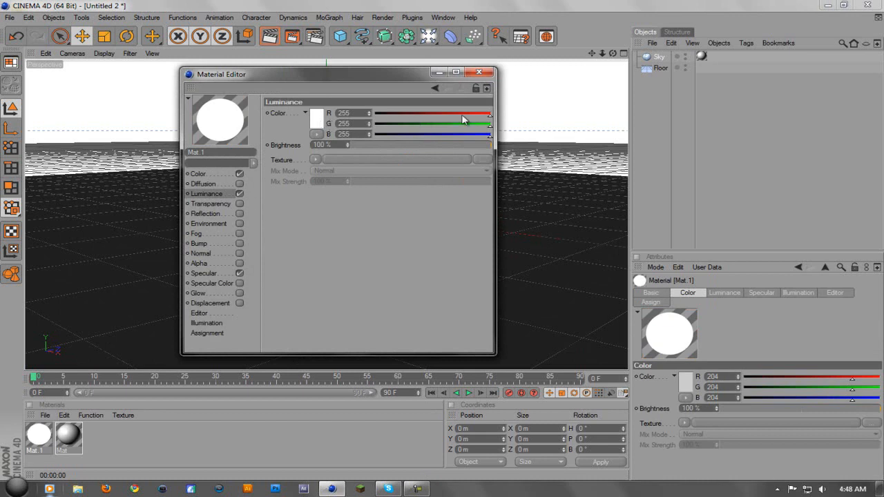
mouse_move(332, 121)
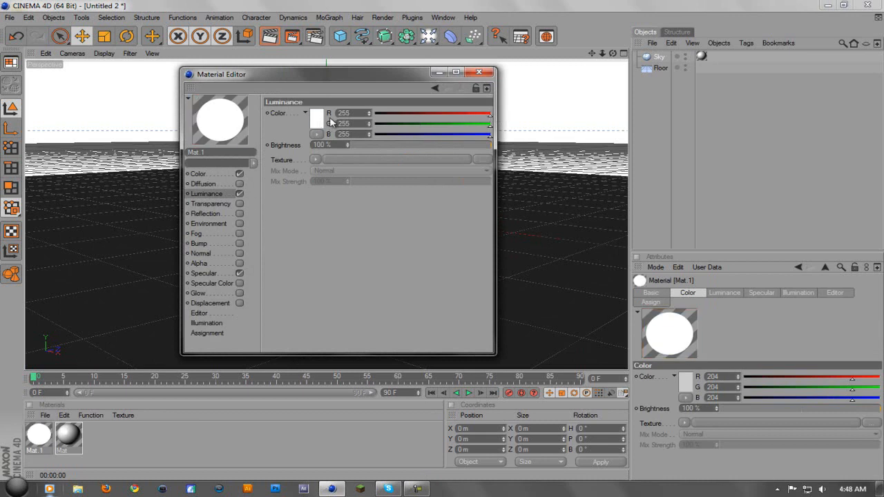
left_click(317, 119)
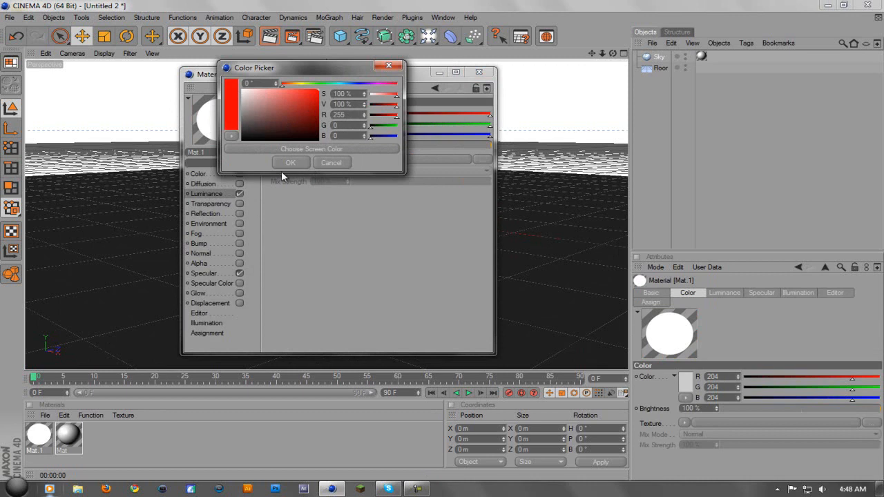
left_click(291, 163)
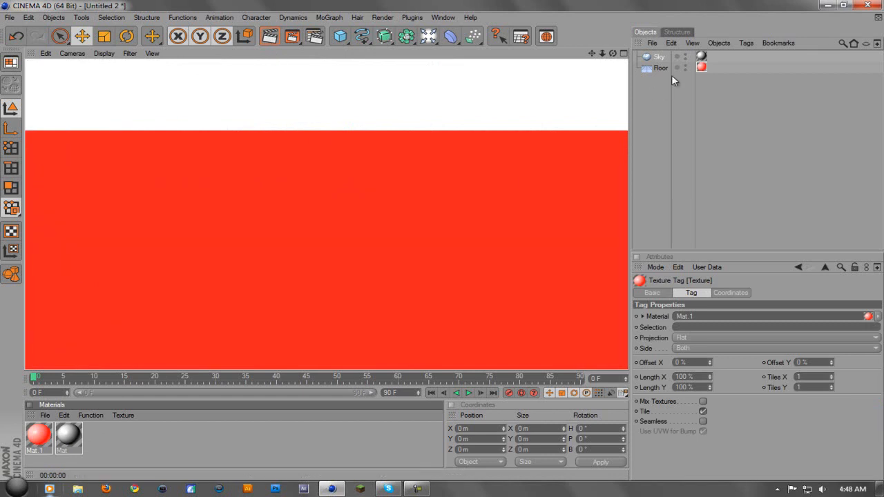
Step: Keep Mat white and correct Mat.1's luminance colour to pure white
double_click(38, 435)
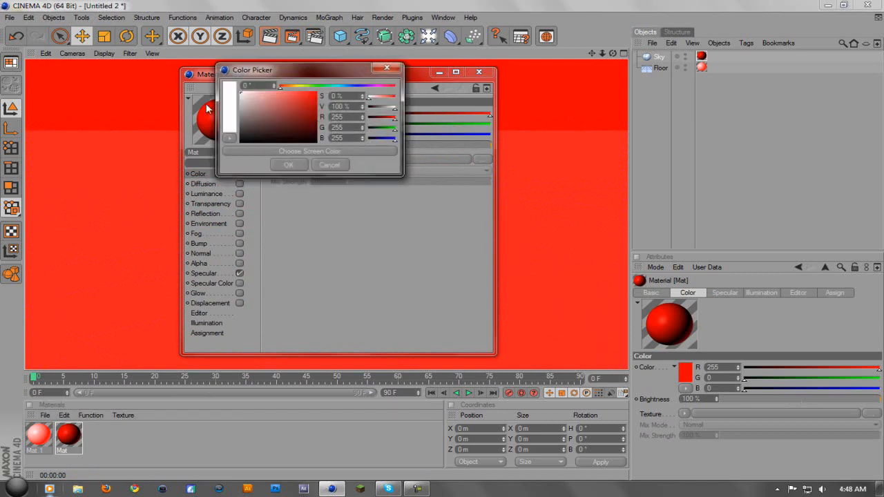
left_click(288, 164)
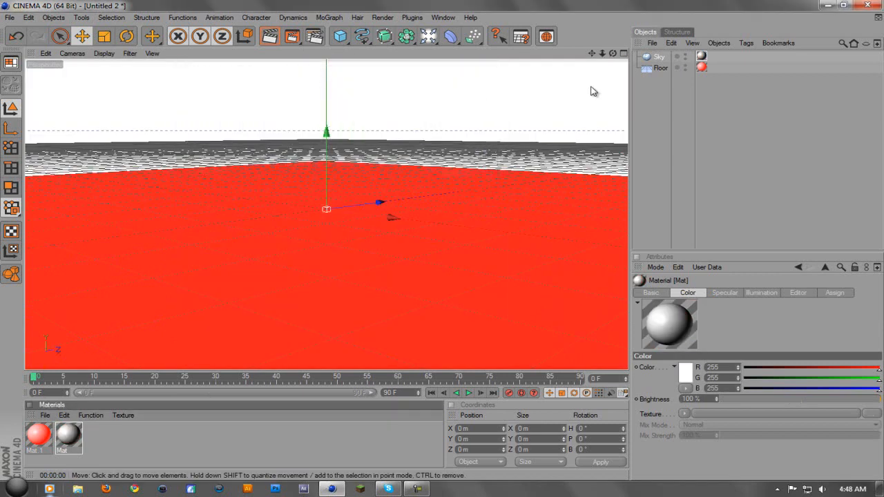
double_click(37, 437)
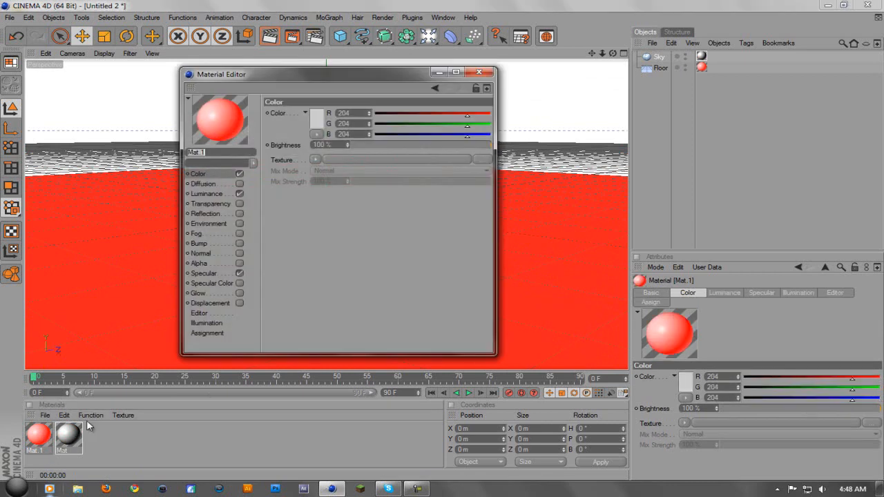
left_click(207, 193)
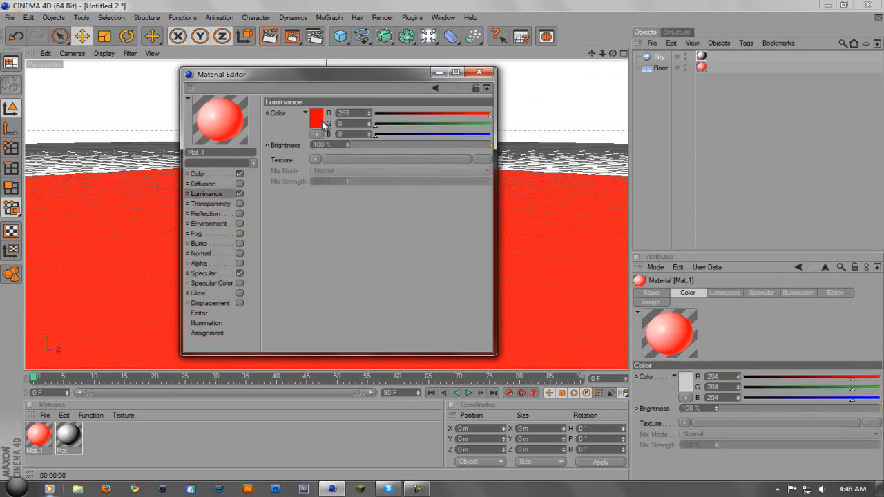
left_click(316, 117)
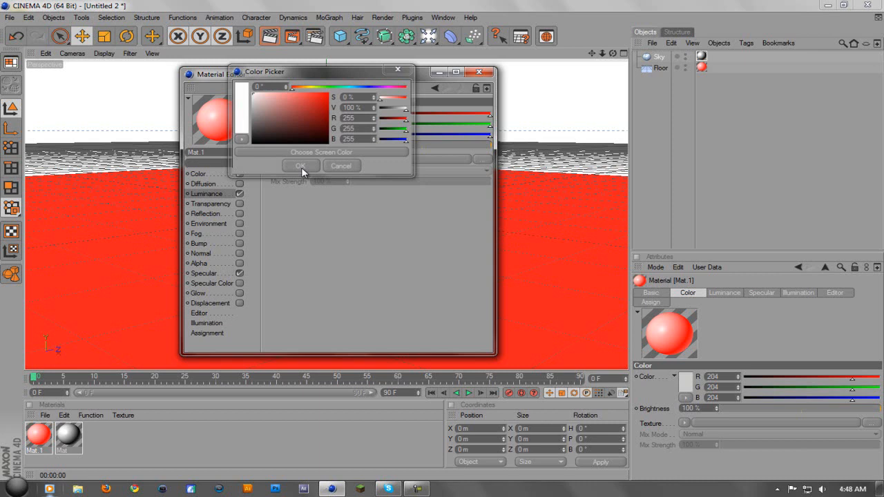
left_click(300, 165)
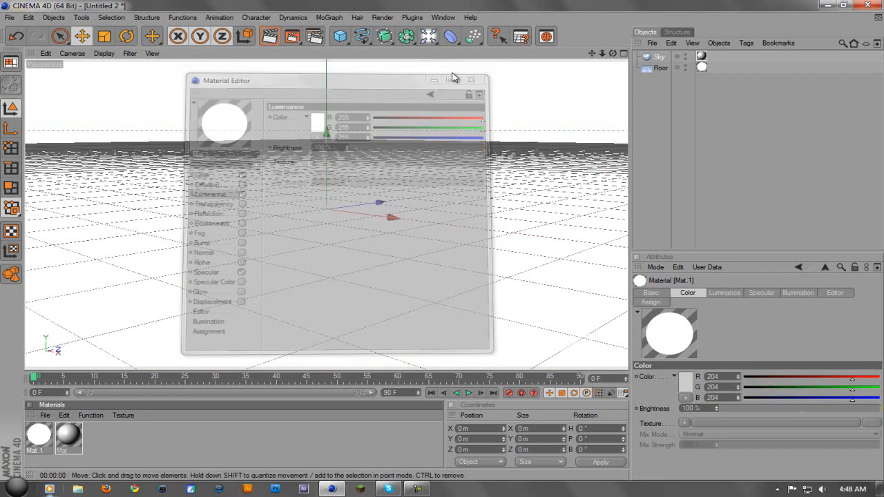
left_click(472, 80)
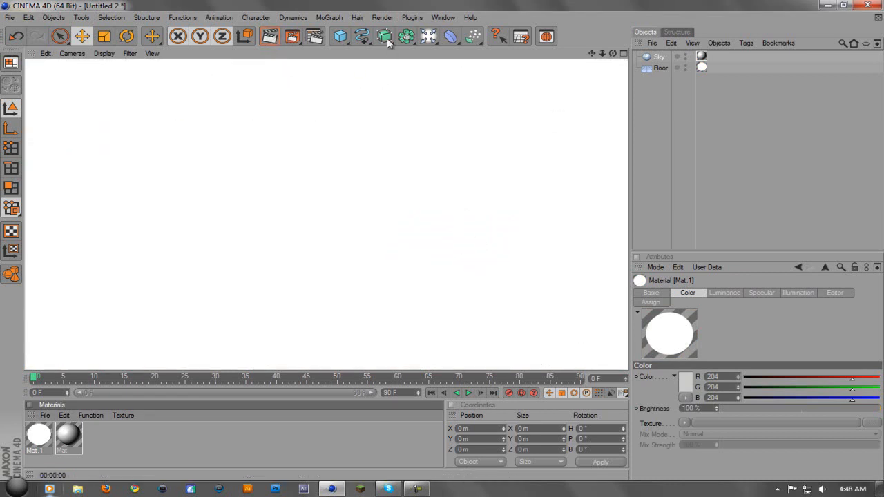
Step: Add a MoGraph text object reading 'WHITE' with extrusion depth 80
left_click(330, 18)
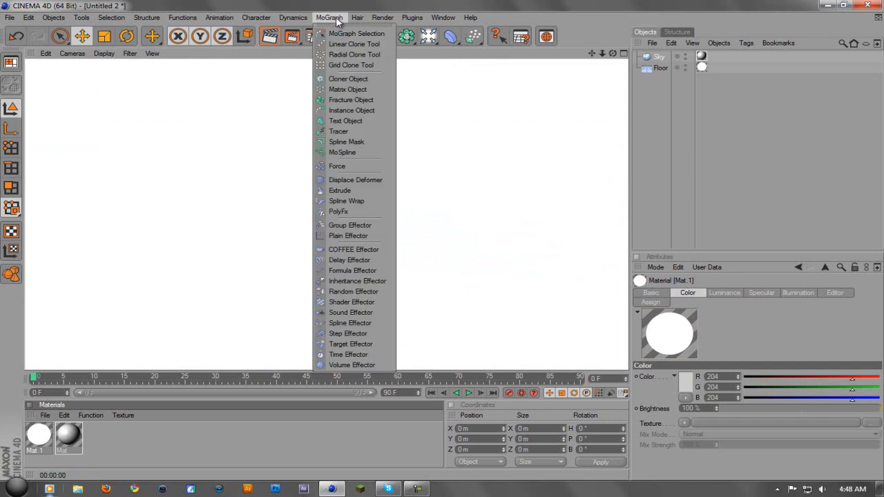
left_click(345, 121)
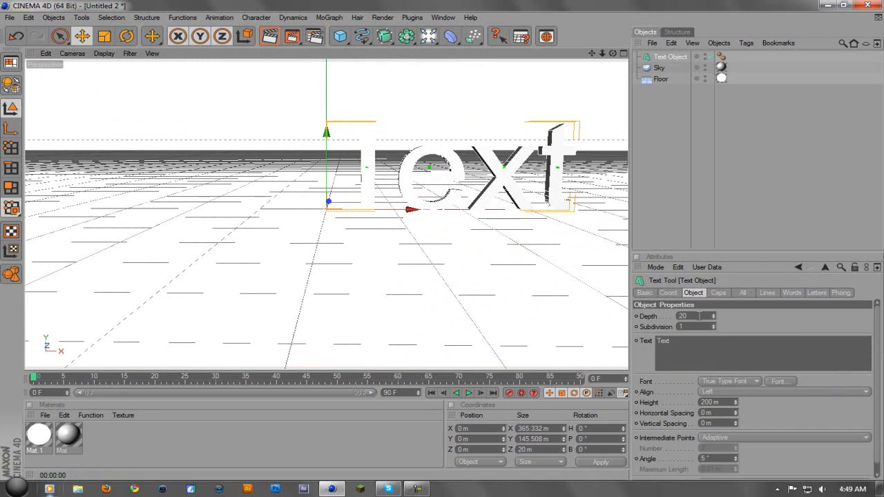
left_click(694, 317)
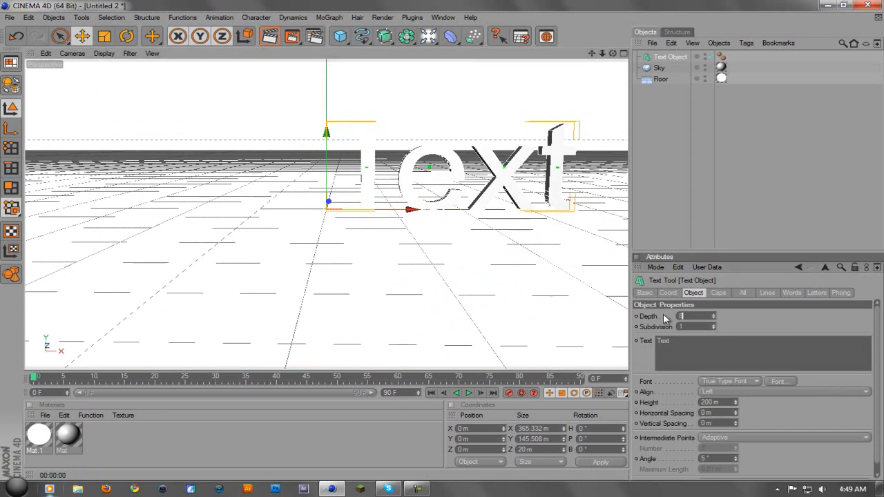
type("80")
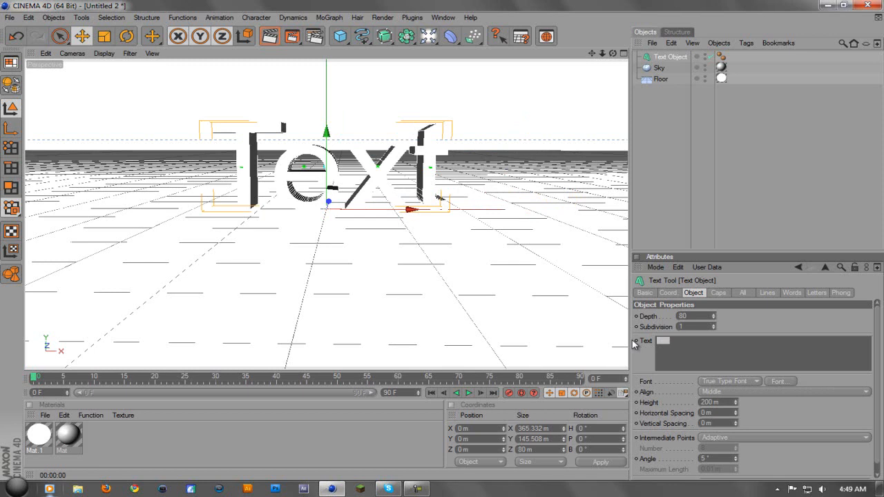
type("WHITE")
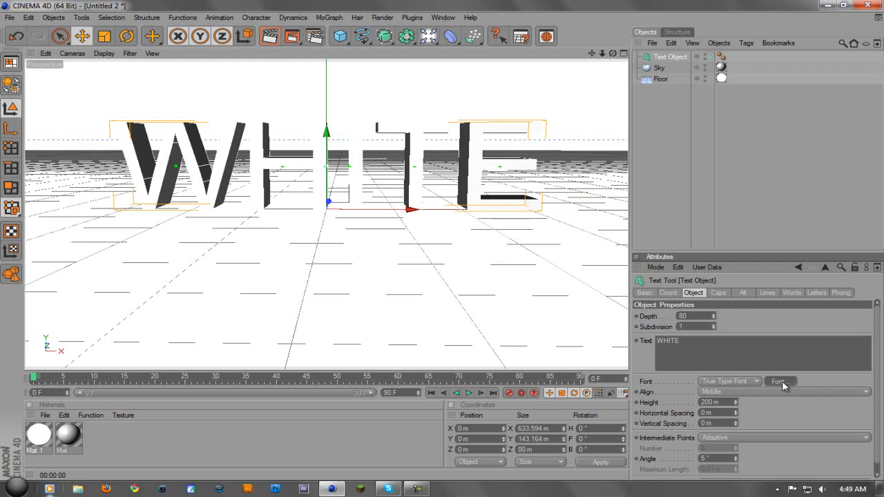
Step: Try fonts on WHITE and settle on the wide, heavy BoomBox 2 typeface
left_click(779, 382)
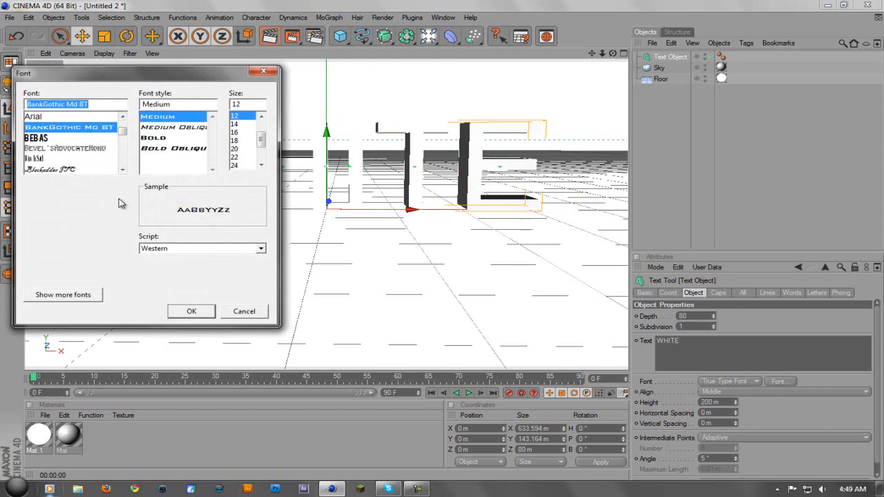
left_click(191, 310)
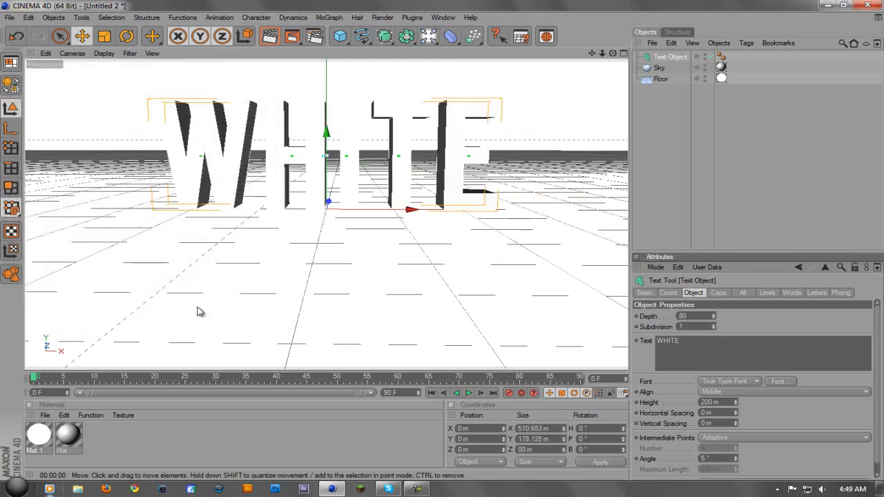
left_click(780, 381)
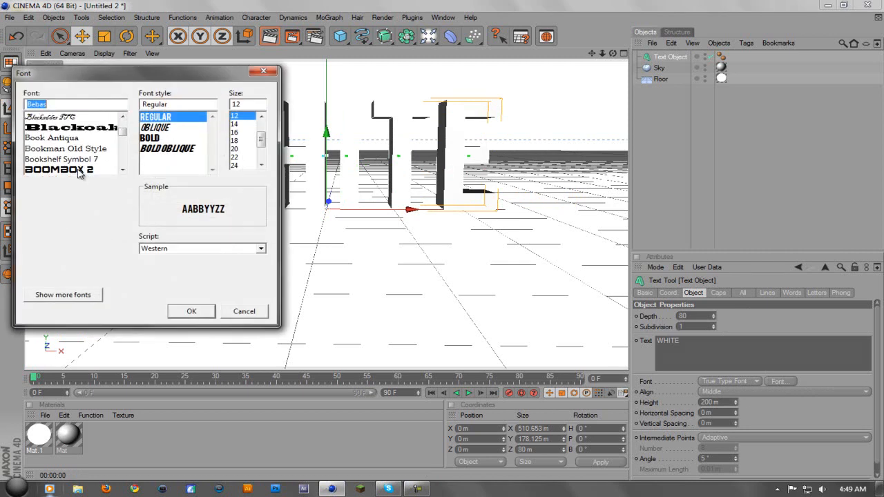
left_click(192, 311)
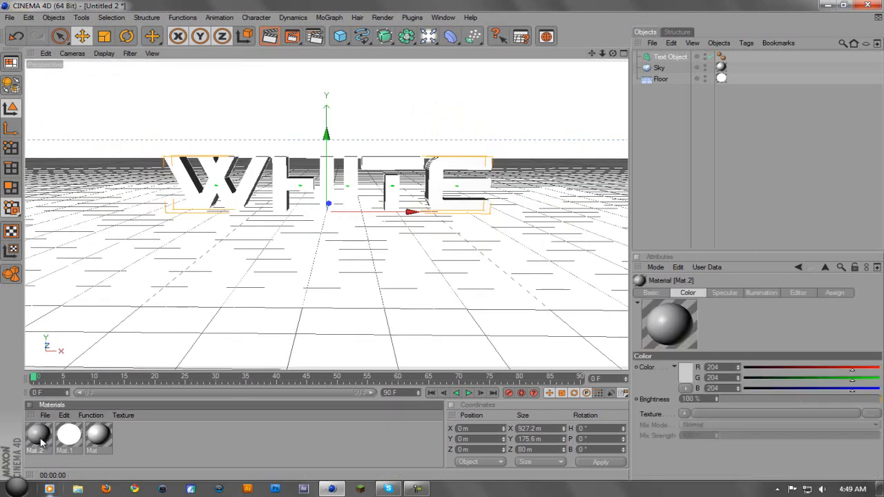
Step: Make Mat.2 pure black (0,0,0) with reflection enabled at 10% brightness
double_click(37, 434)
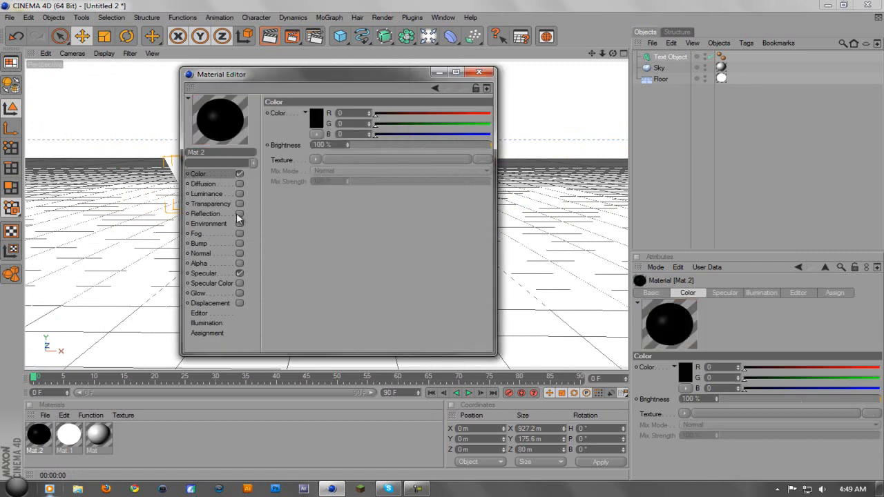
left_click(240, 214)
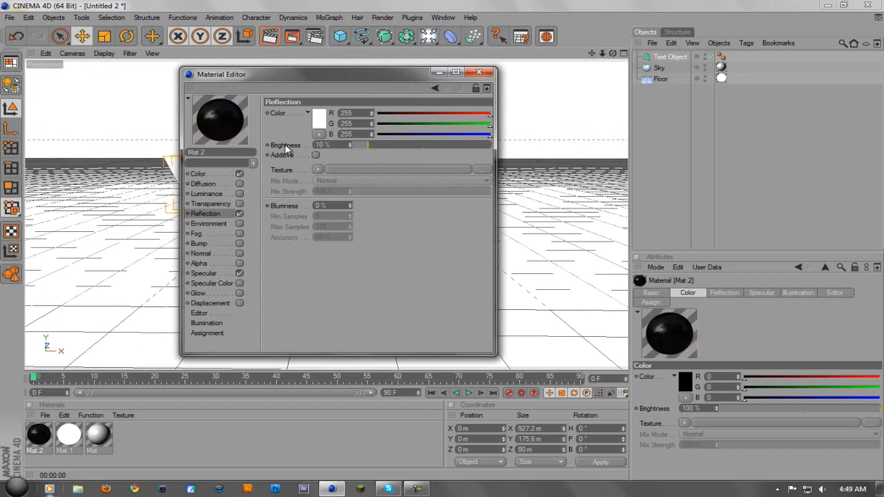
left_click(479, 72)
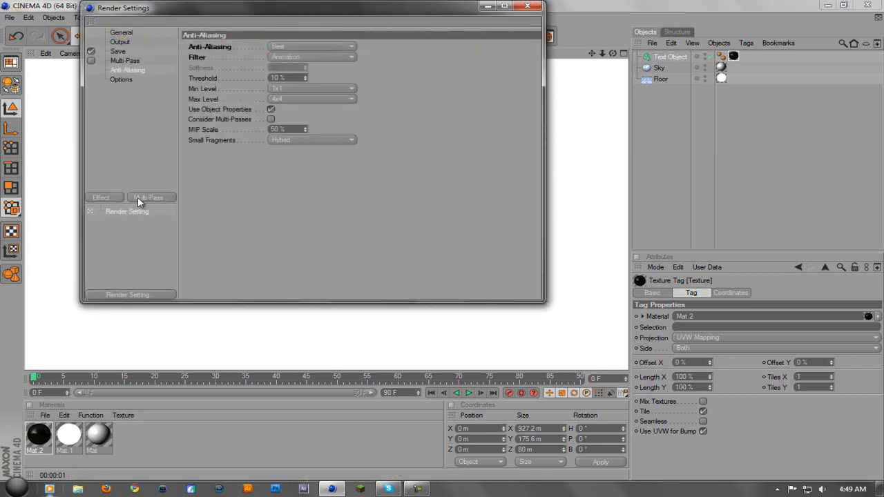
Step: Add an Ambient Occlusion effect so the text renders with a soft shadow
left_click(103, 198)
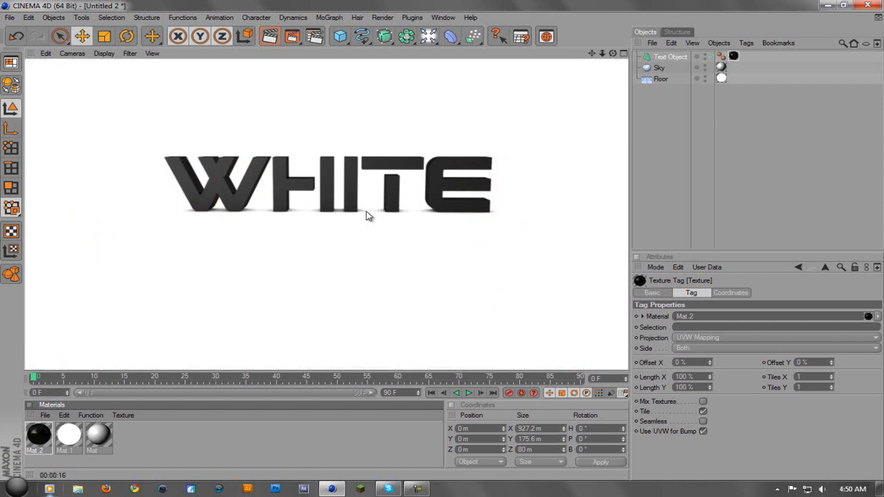
mouse_move(373, 214)
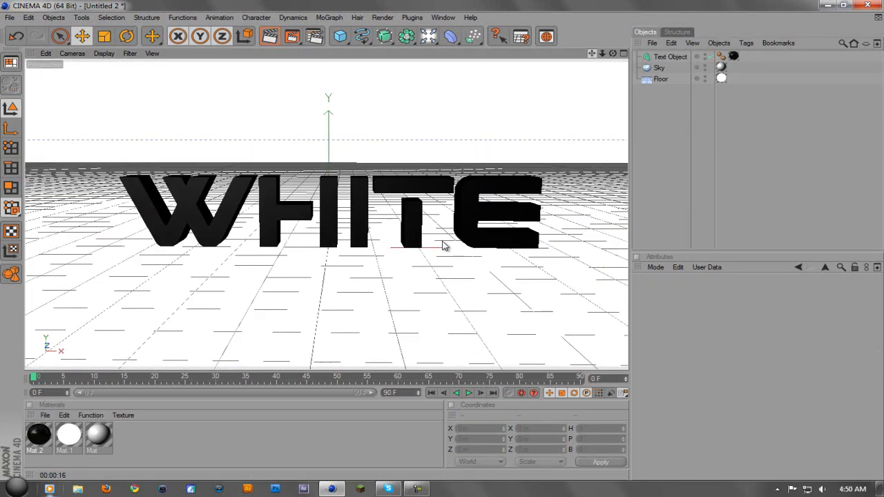
Step: Choose a graffiti-style font for the WHITE text object from the font list
left_click(669, 57)
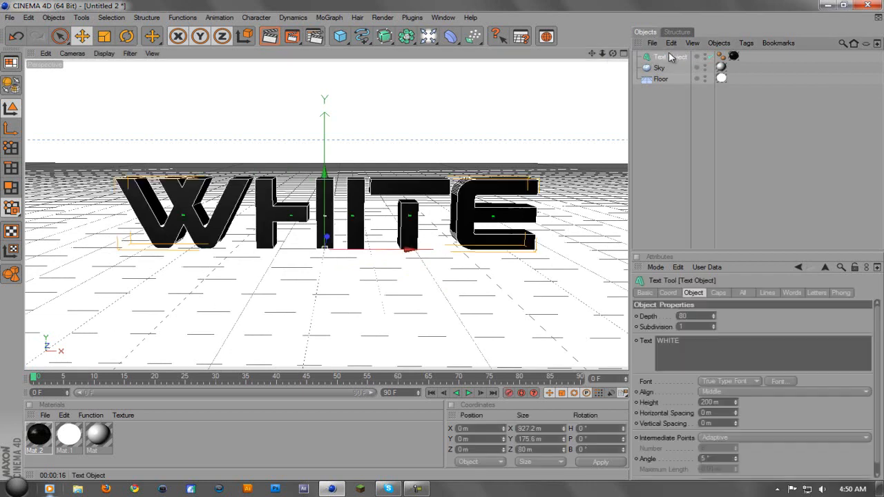
left_click(779, 381)
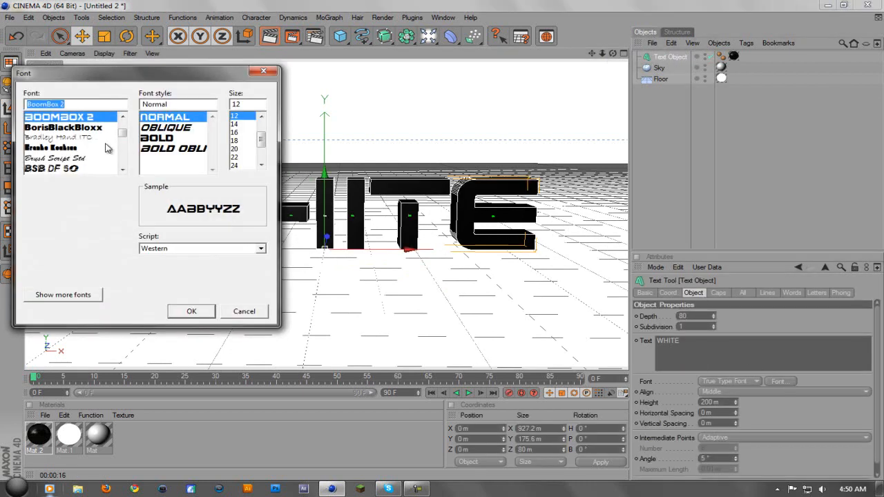
scroll("down", 3)
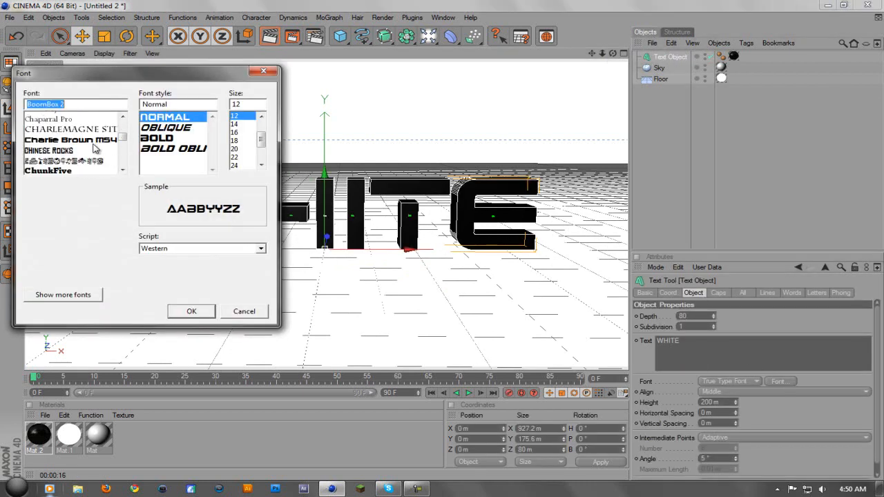
scroll("down", 3)
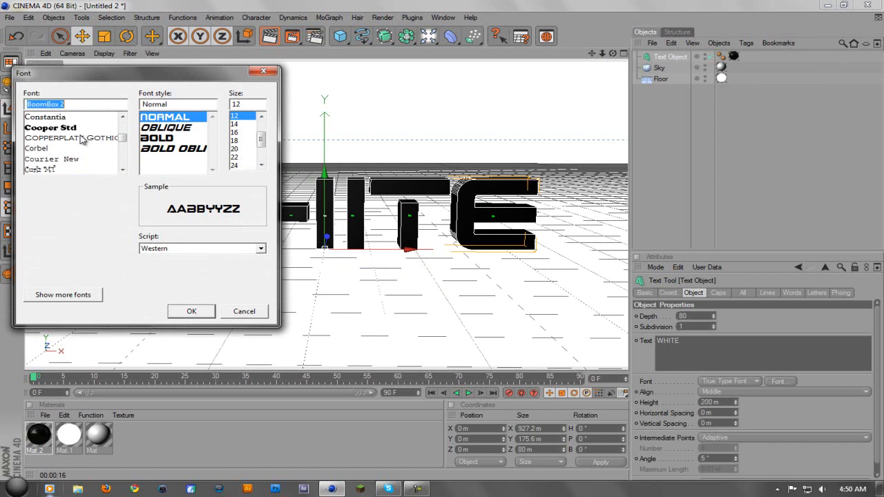
scroll("down", 3)
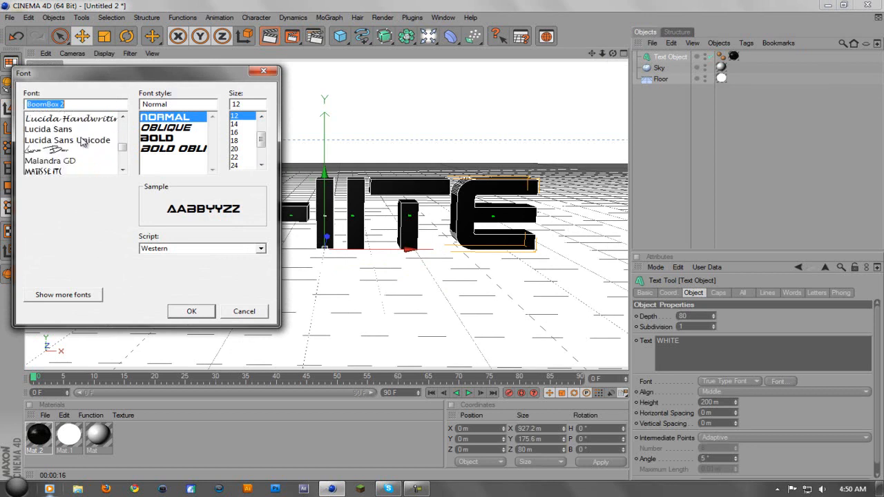
scroll("down", 3)
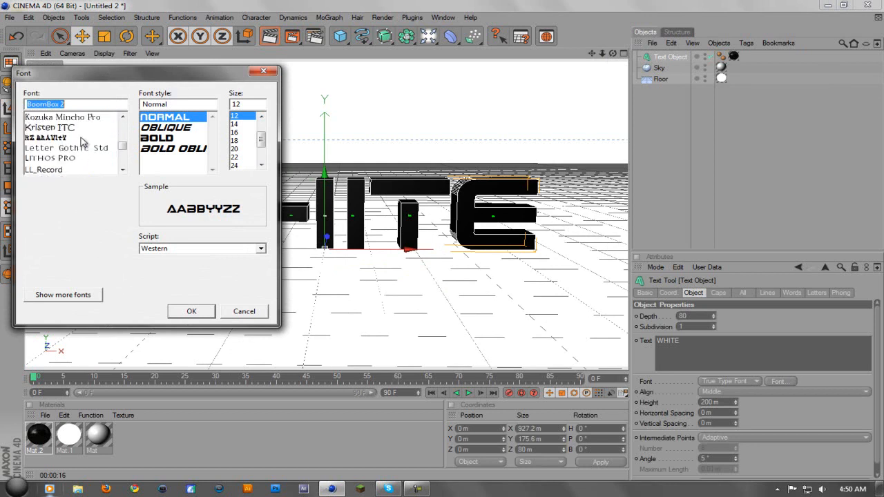
scroll("down", 3)
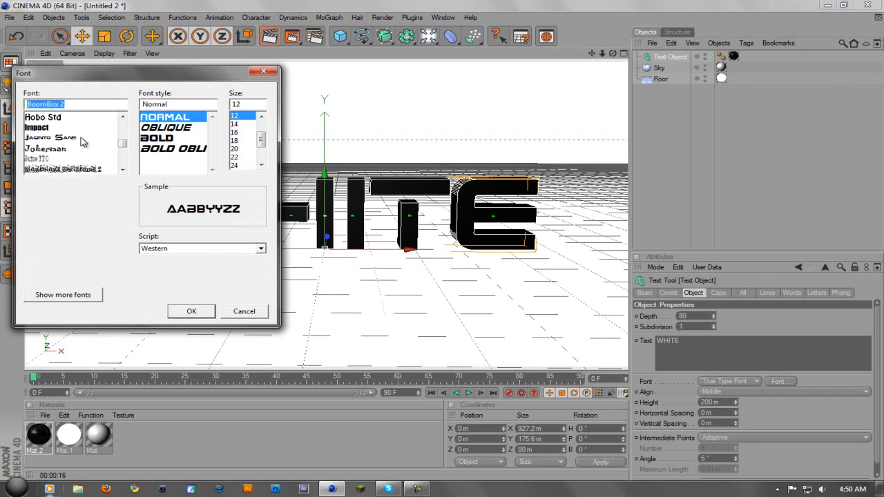
type("R")
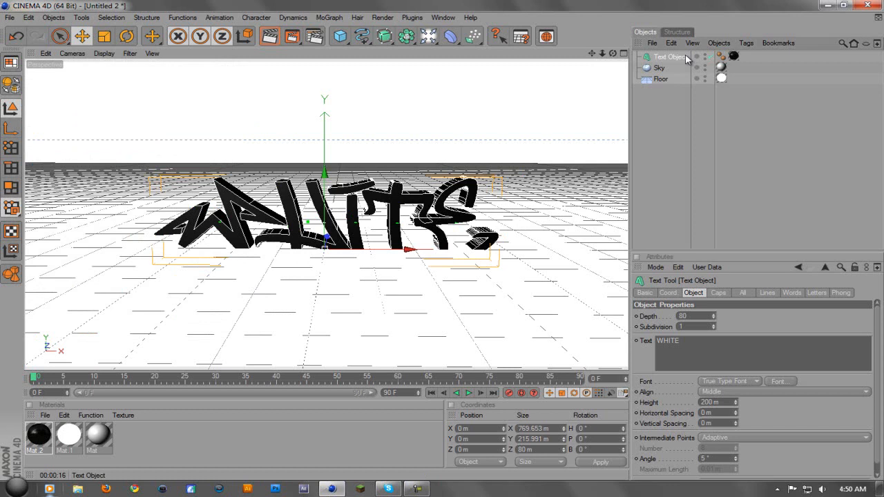
left_click(668, 292)
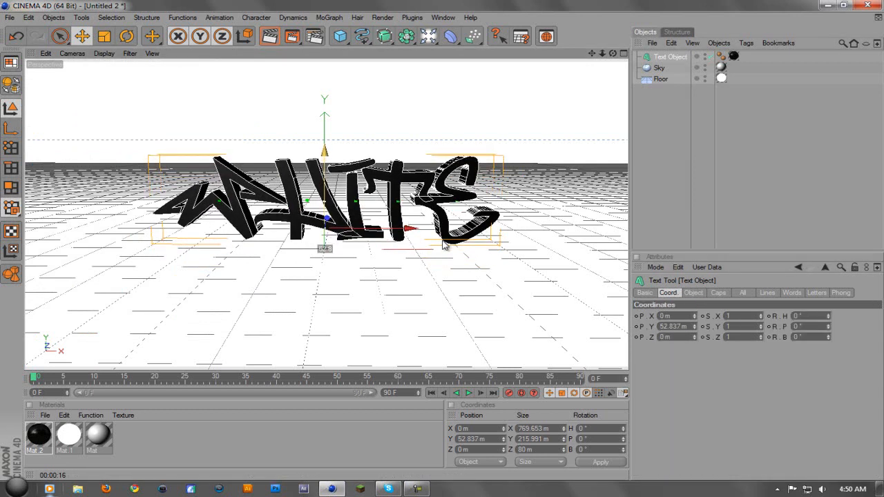
Step: Raise the graffiti text to about P.Y 55.5 m and render the view with its soft shadow
left_click(269, 36)
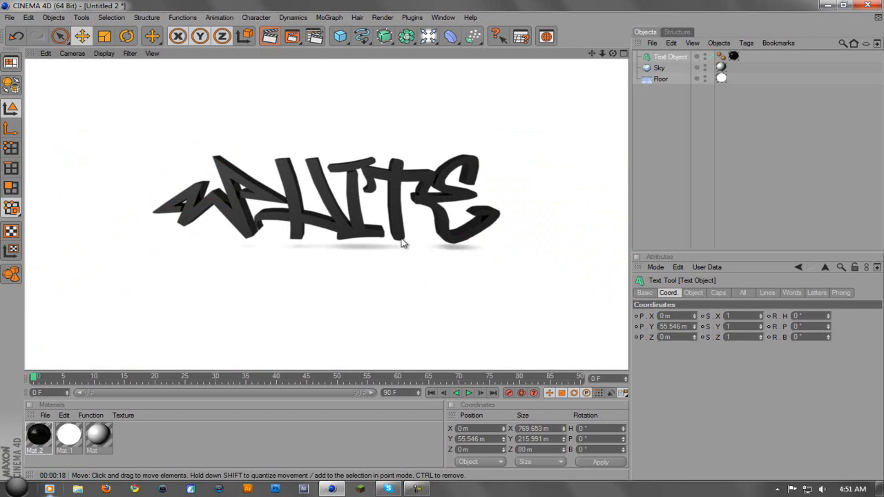
mouse_move(338, 228)
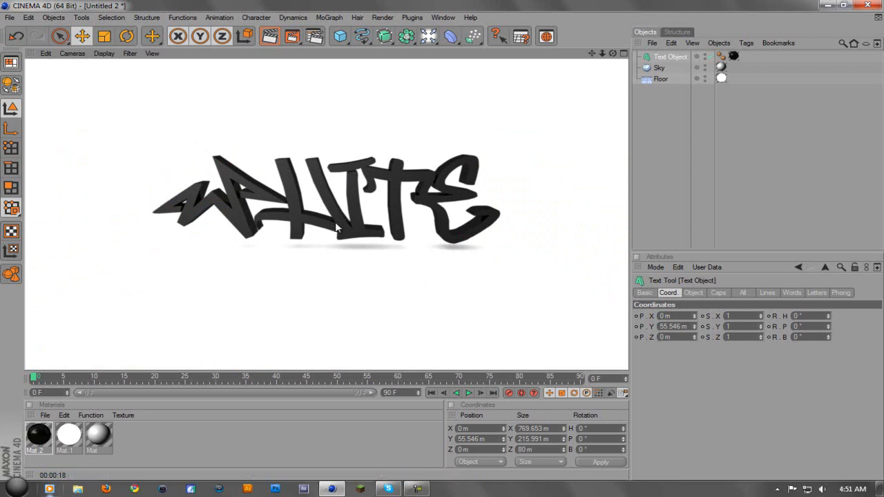